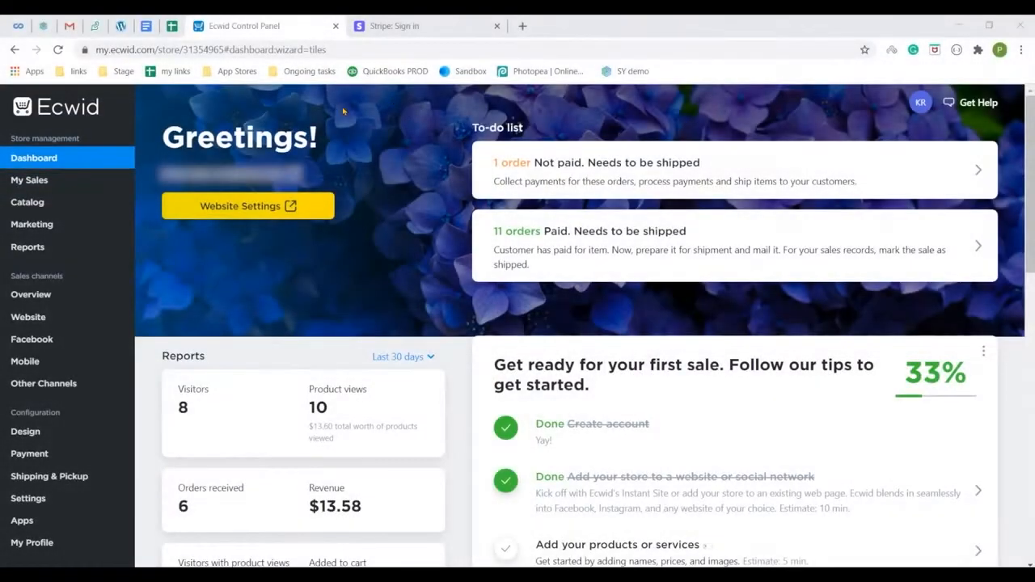
{"action": "mouse_move", "coordinate": [368, 92]}
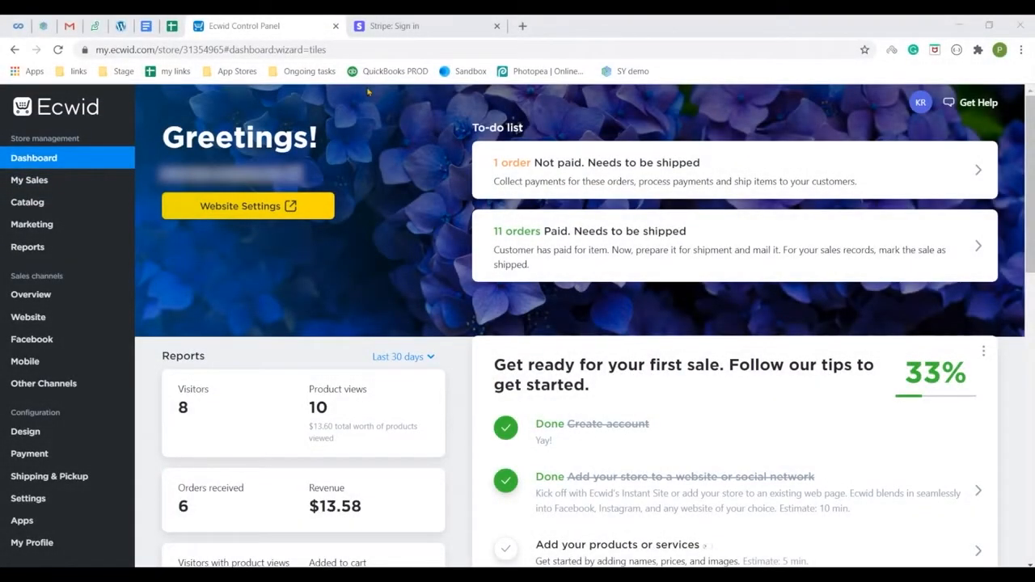
Show the App Market and My Apps options under Apps in the Ecwid sidebar
{"action": "left_click", "coordinate": [22, 520]}
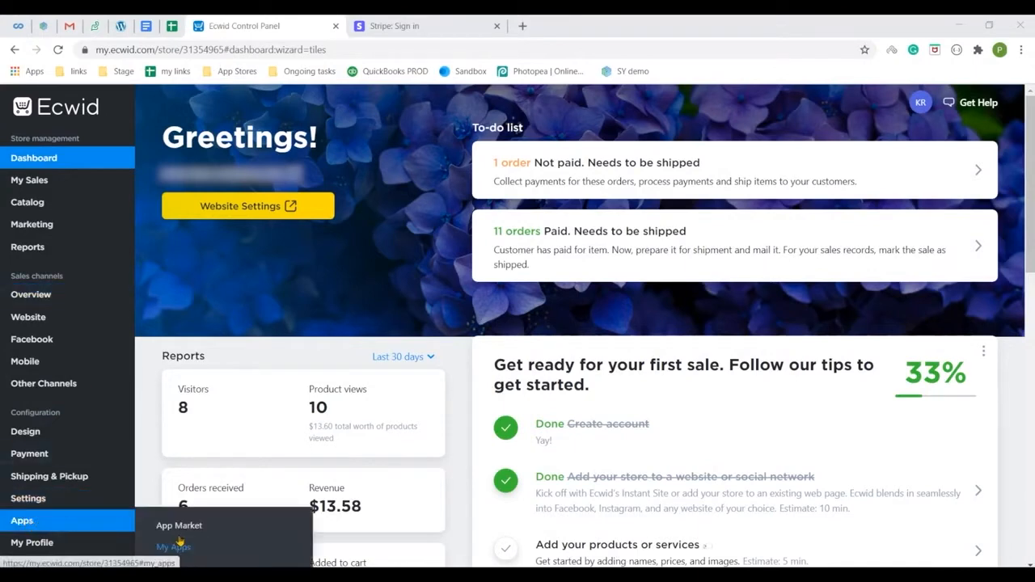
Install Synder from the Ecwid App Market, approving its requested store data permissions
{"action": "left_click", "coordinate": [179, 525]}
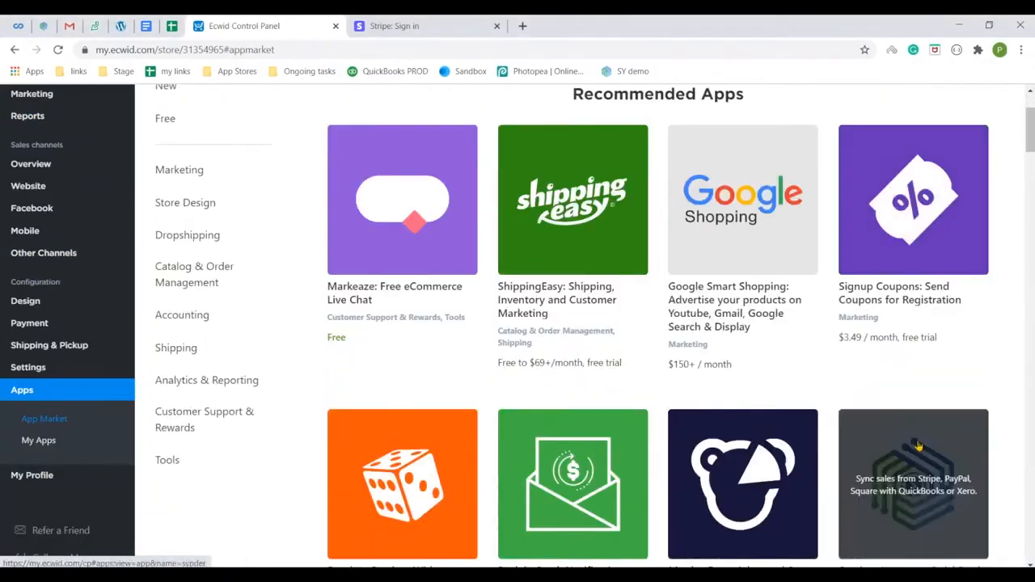
{"action": "scroll", "scroll_direction": "down", "scroll_amount": 3}
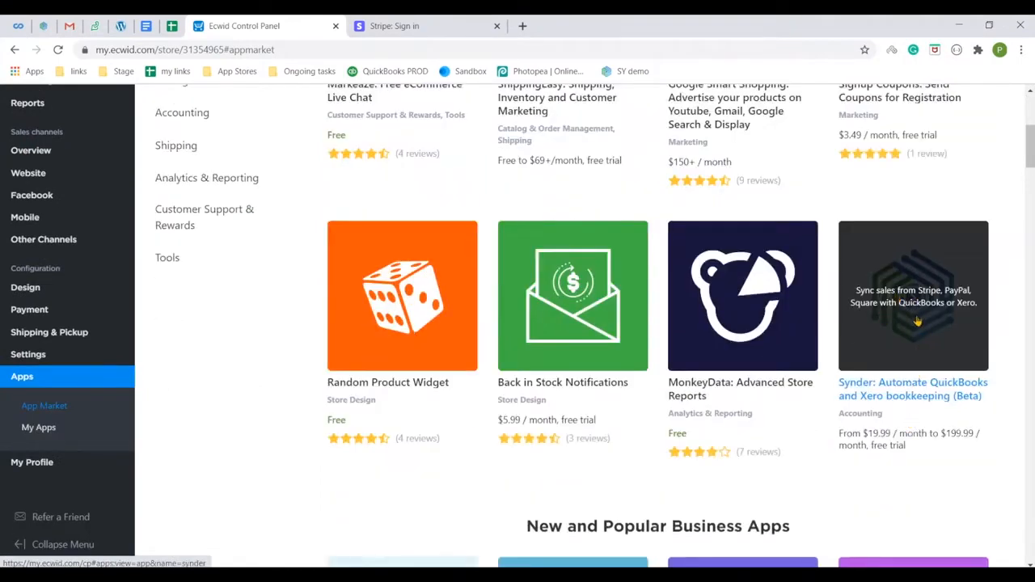
{"action": "left_click", "coordinate": [912, 295]}
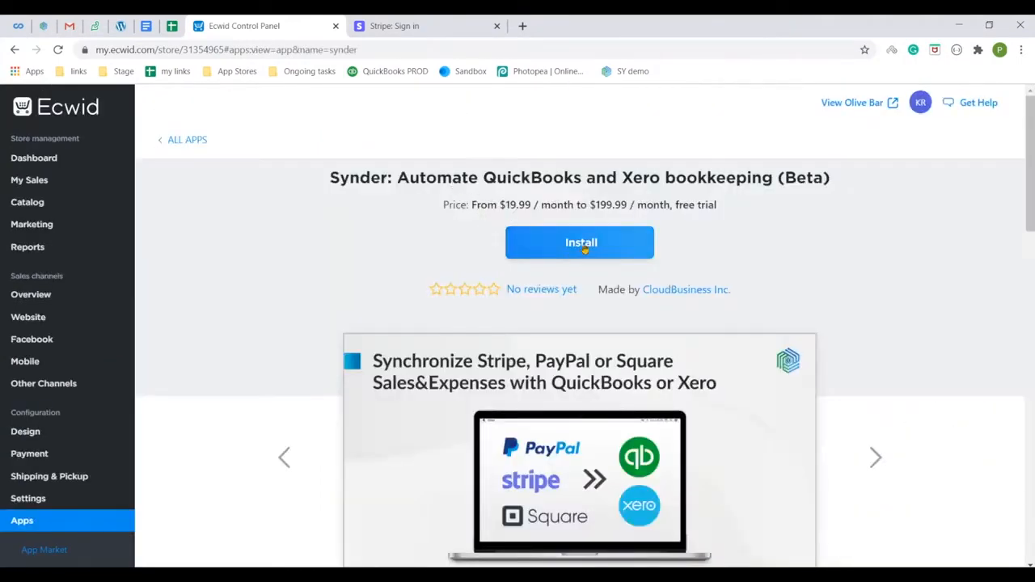
{"action": "left_click", "coordinate": [580, 242]}
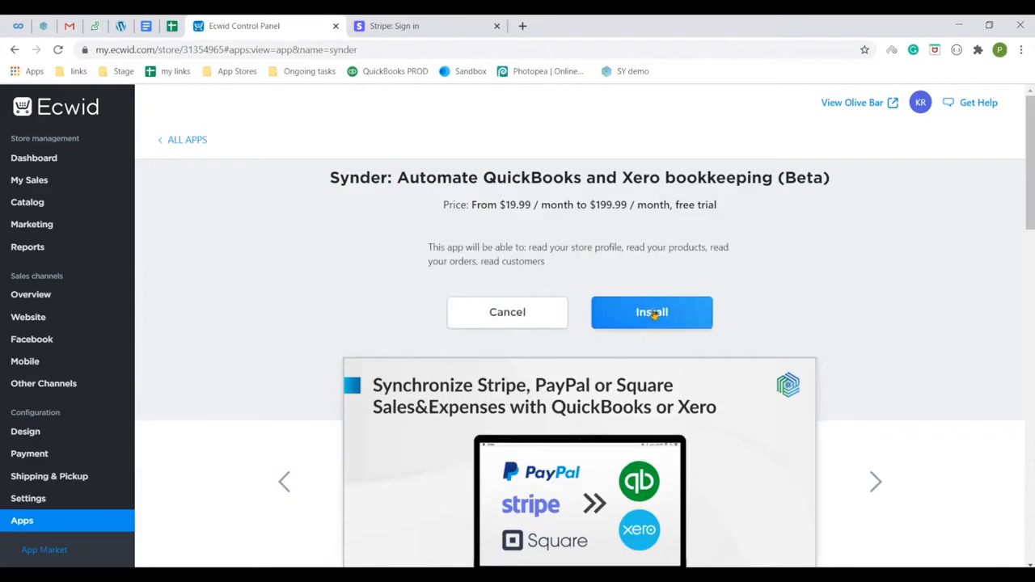
{"action": "left_click", "coordinate": [652, 312]}
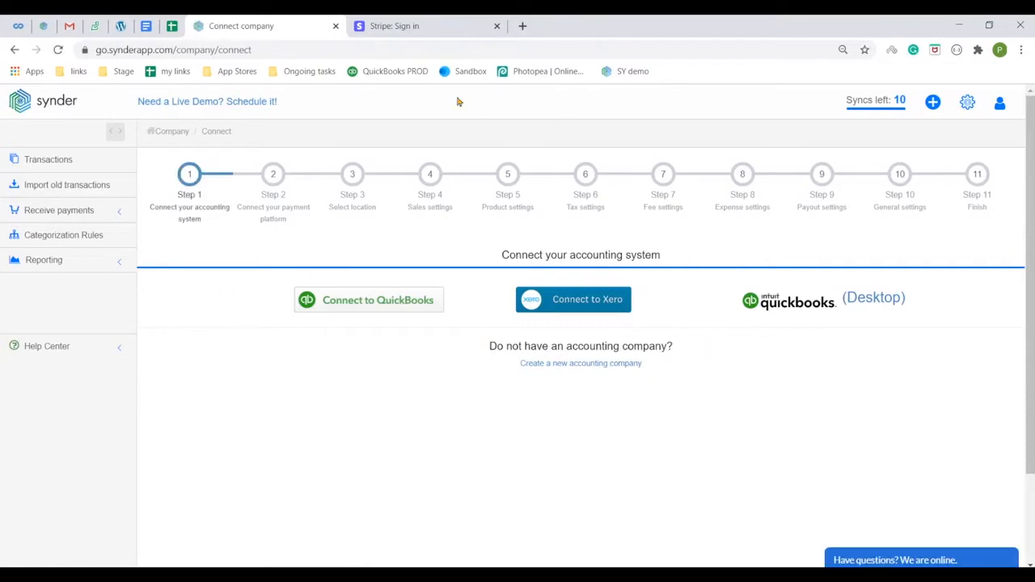
{"action": "mouse_move", "coordinate": [841, 313]}
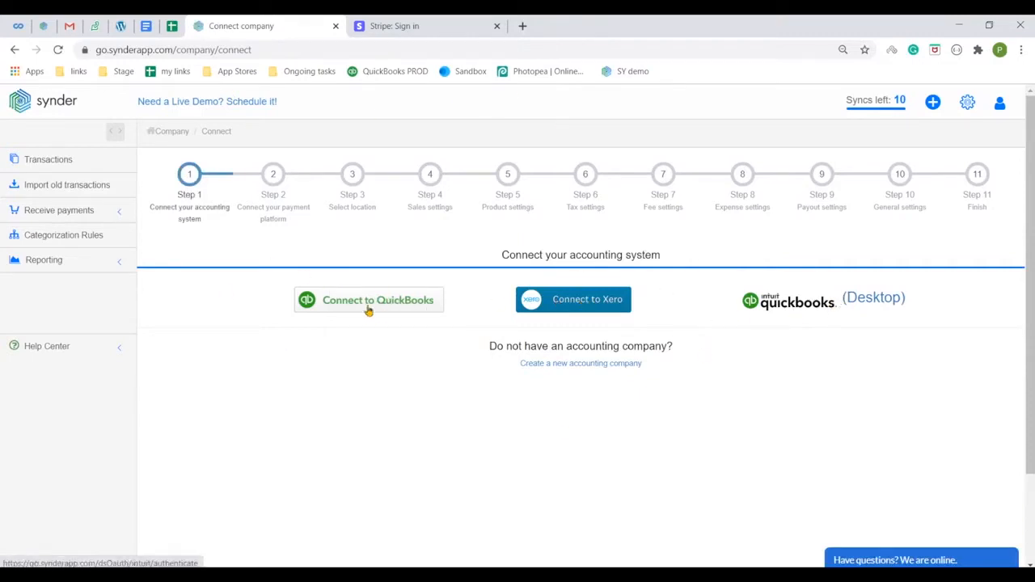
Begin the QuickBooks connection with 'My Accounting Co' as the chosen company
{"action": "left_click", "coordinate": [369, 300]}
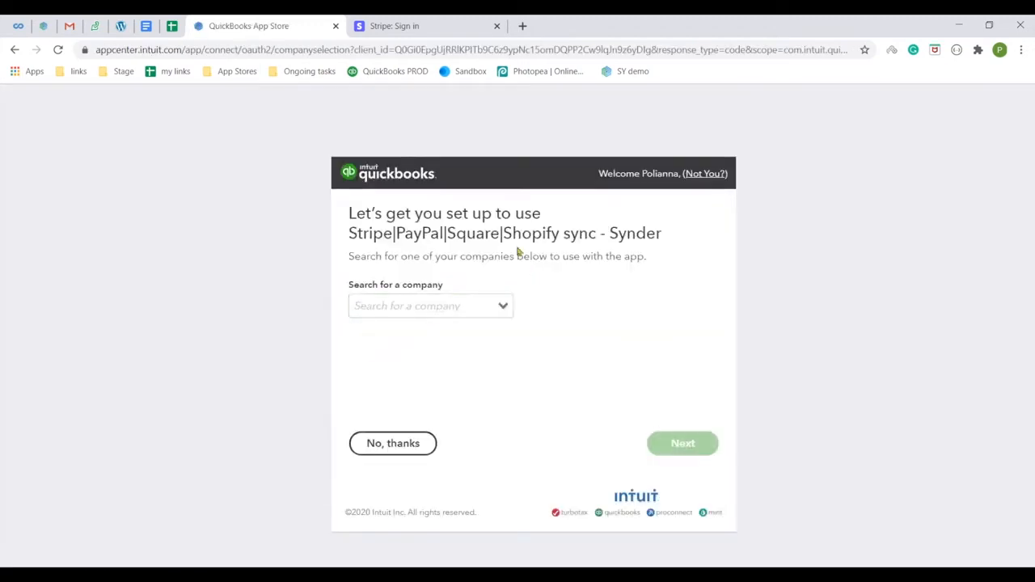
{"action": "type", "text": "My Accounting Co"}
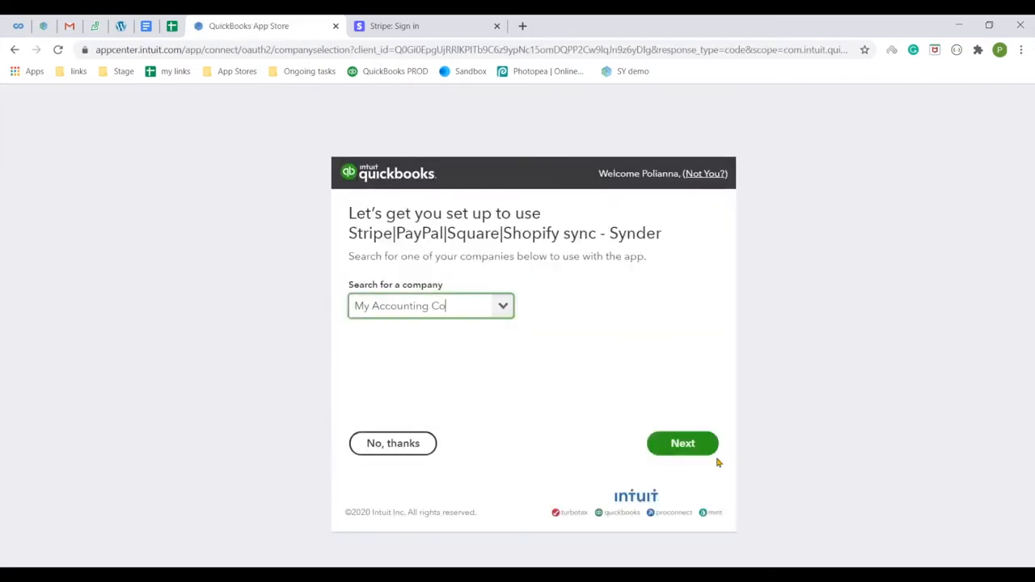
{"action": "left_click", "coordinate": [682, 443]}
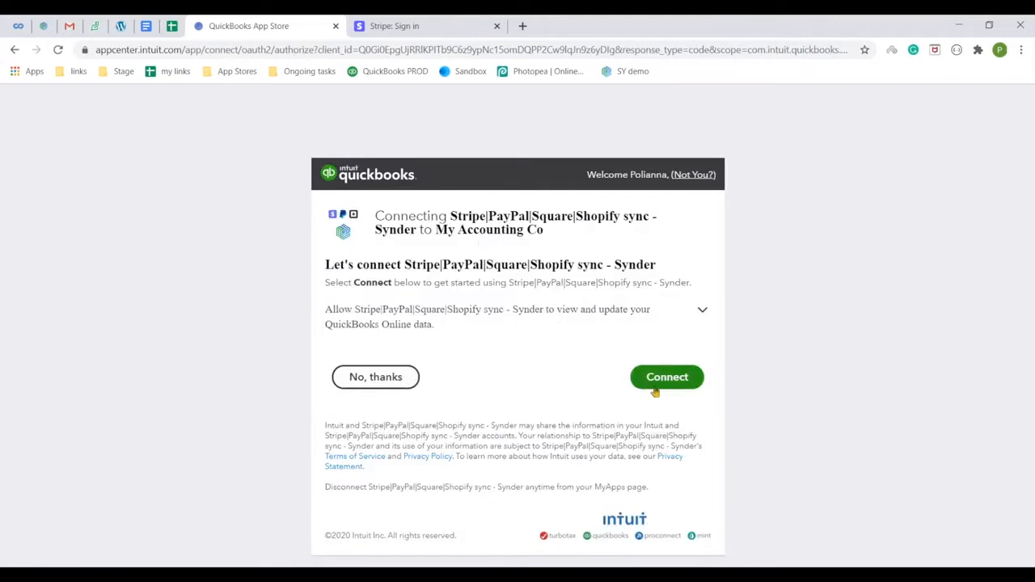
Approve the QuickBooks link, then choose Stripe as payment platform and sign in
{"action": "left_click", "coordinate": [666, 377]}
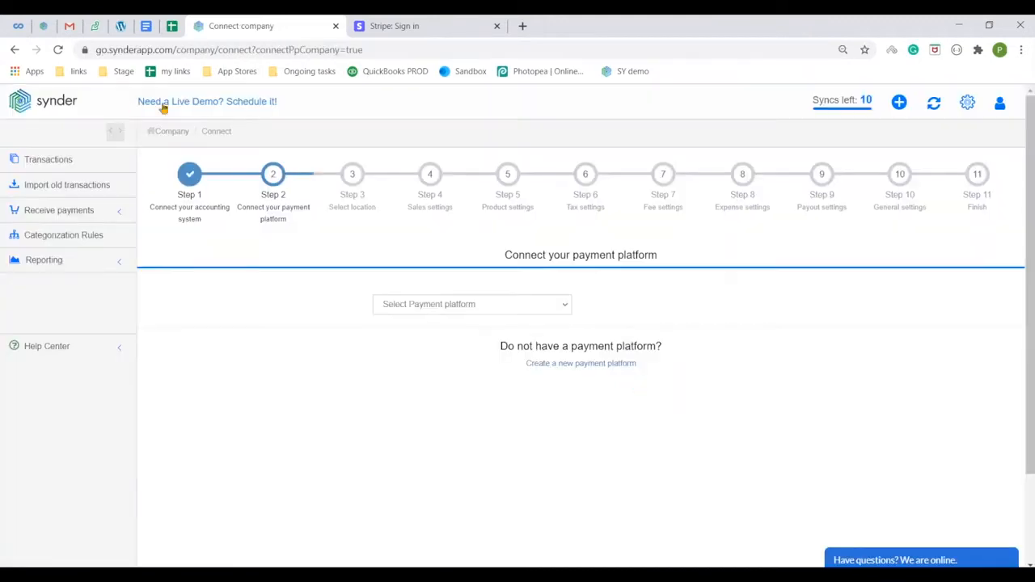
{"action": "mouse_move", "coordinate": [190, 174]}
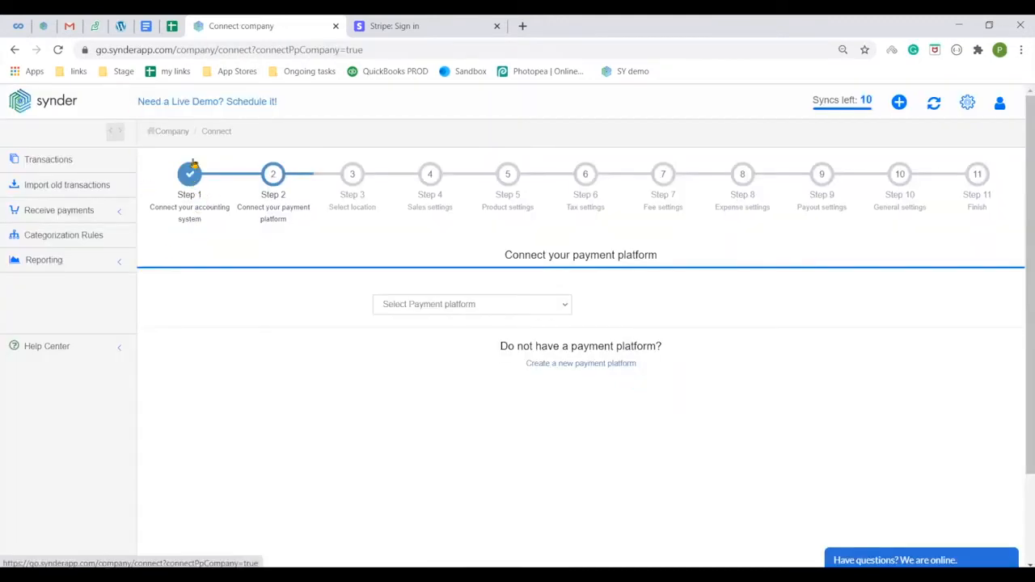
{"action": "mouse_move", "coordinate": [283, 151]}
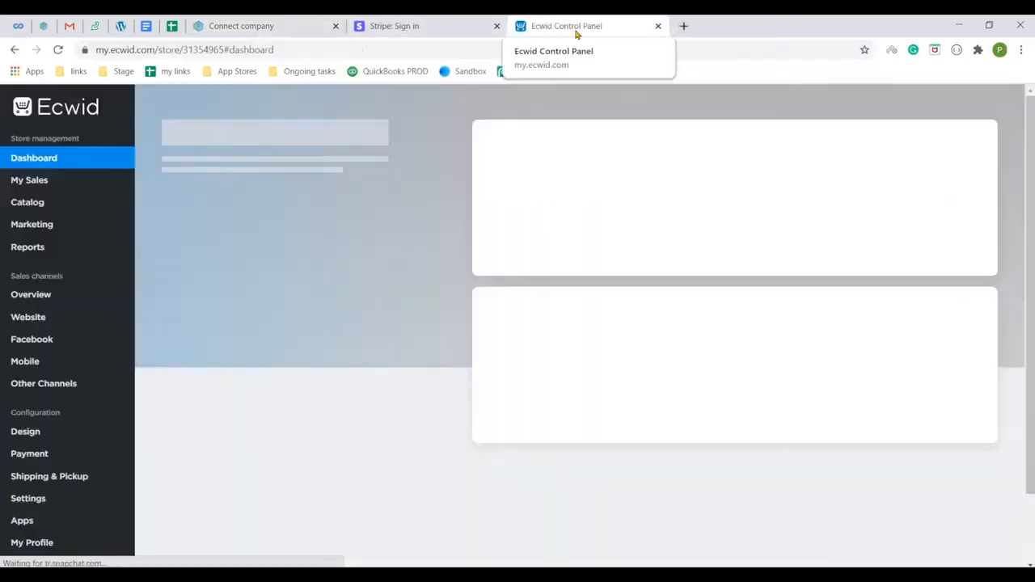
{"action": "left_click", "coordinate": [29, 454]}
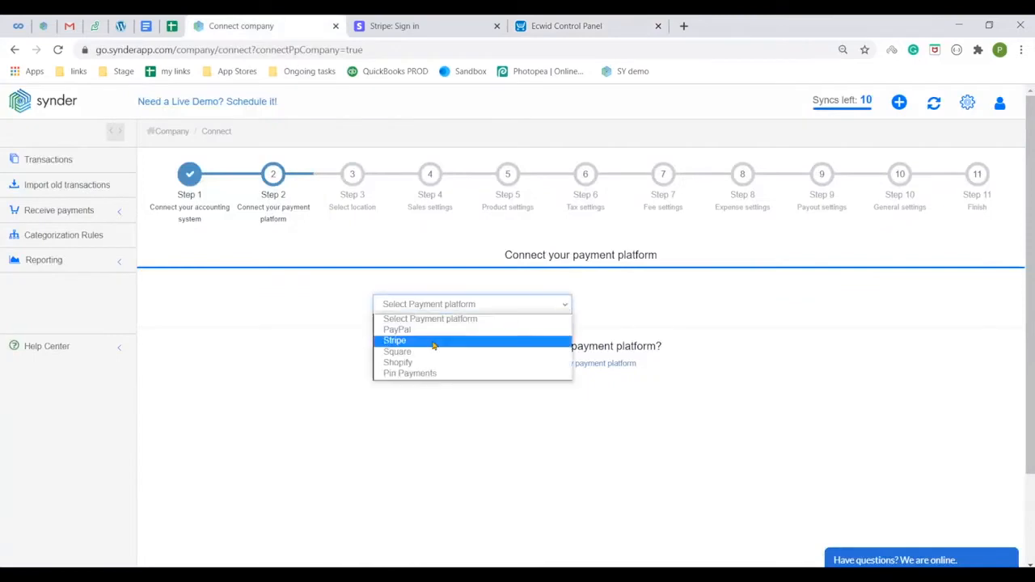
{"action": "left_click", "coordinate": [395, 341]}
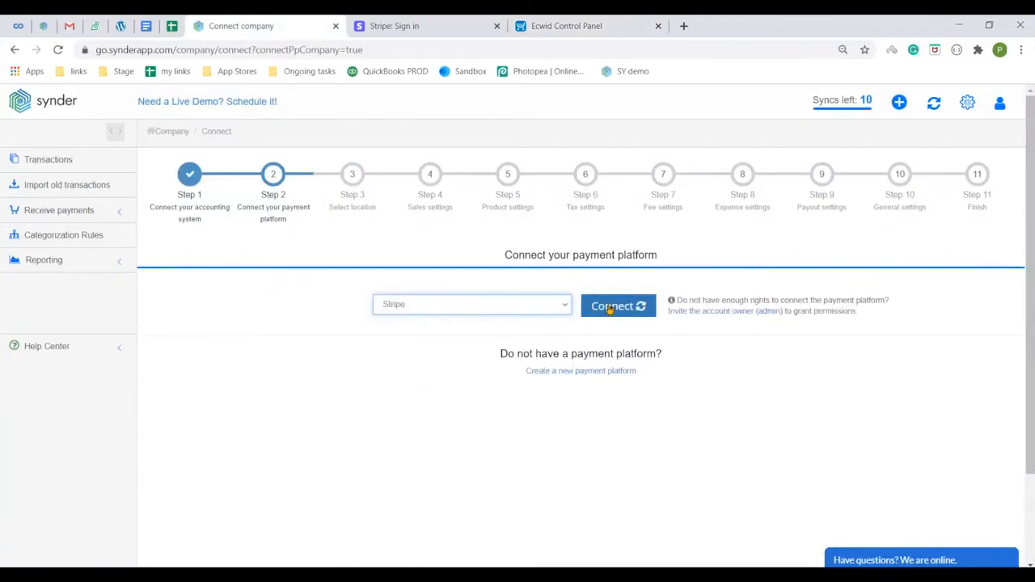
{"action": "left_click", "coordinate": [613, 306]}
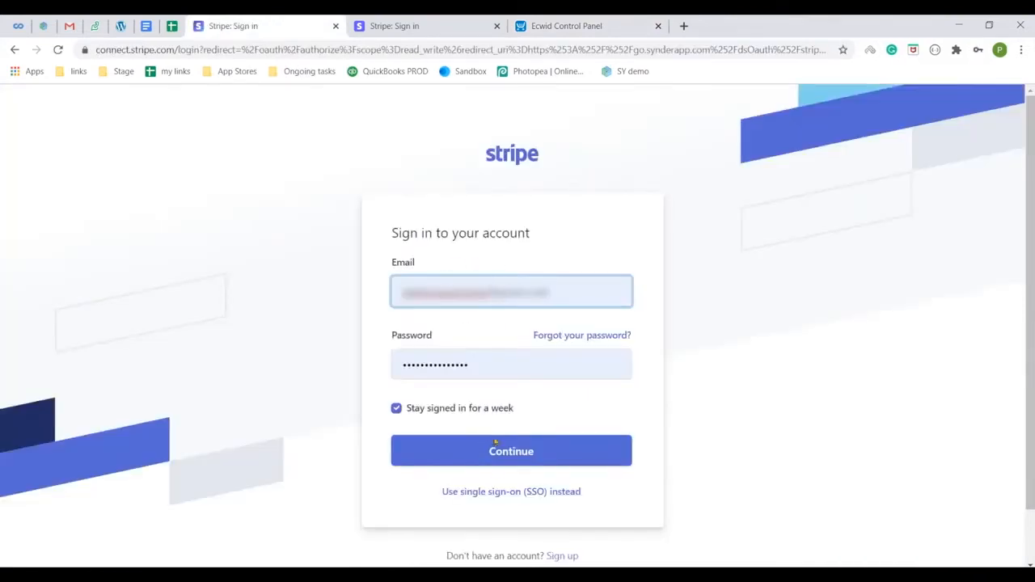
{"action": "left_click", "coordinate": [511, 451]}
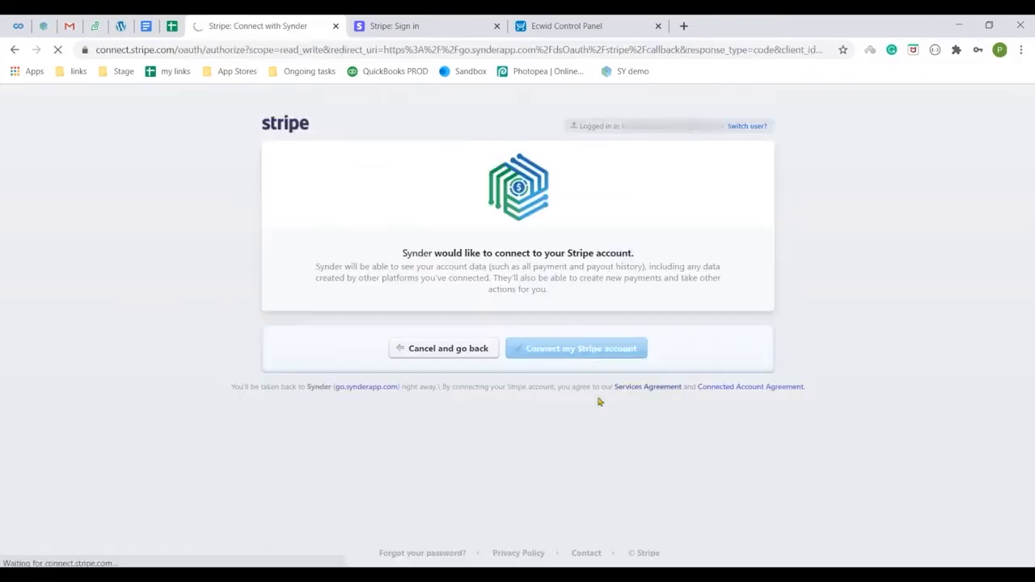
Authorize Stripe, send payouts to Checking TD Bank, and accept the standard setup
{"action": "left_click", "coordinate": [580, 348]}
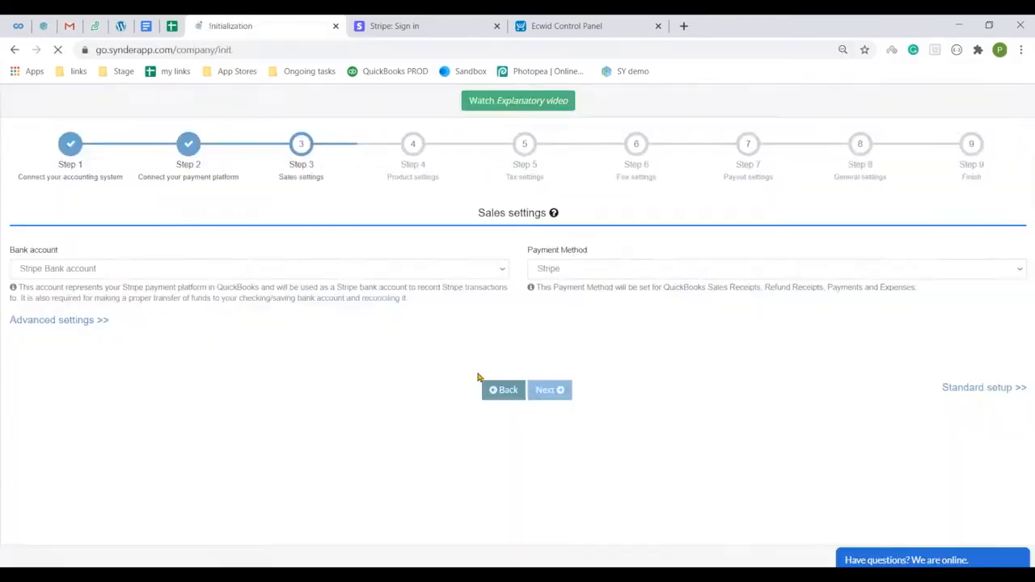
{"action": "left_click", "coordinate": [976, 387]}
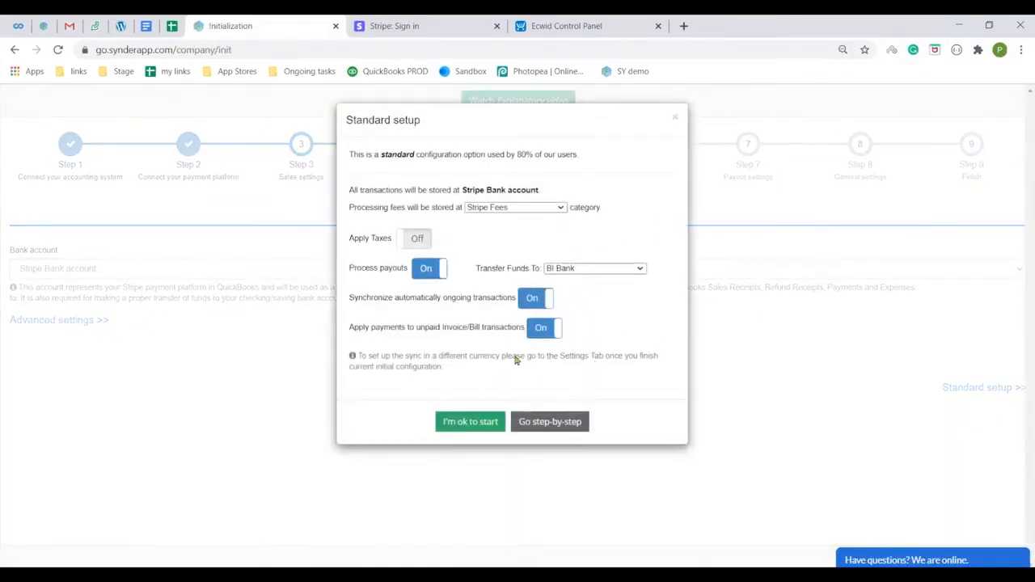
{"action": "mouse_move", "coordinate": [492, 176]}
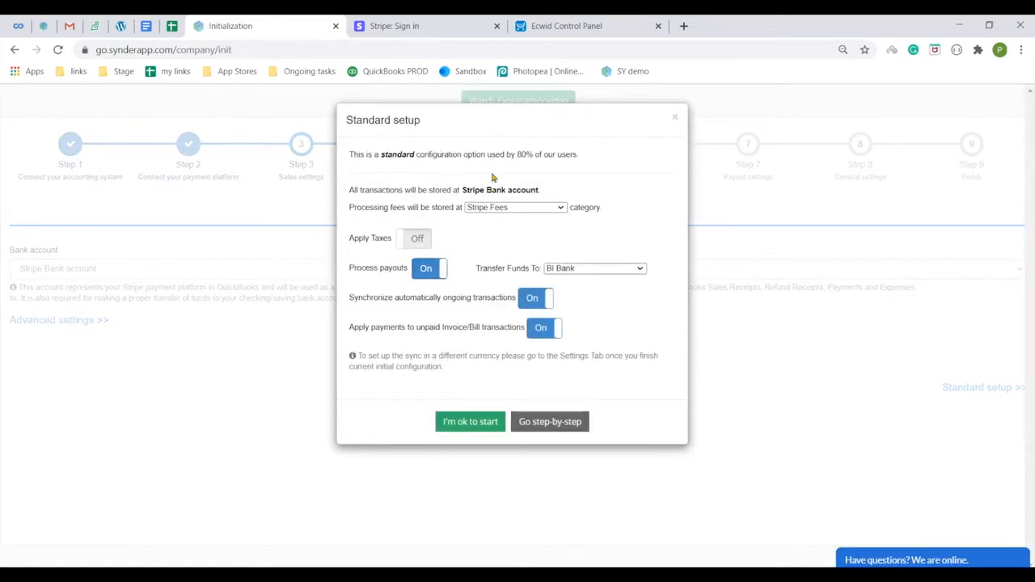
{"action": "mouse_move", "coordinate": [559, 212]}
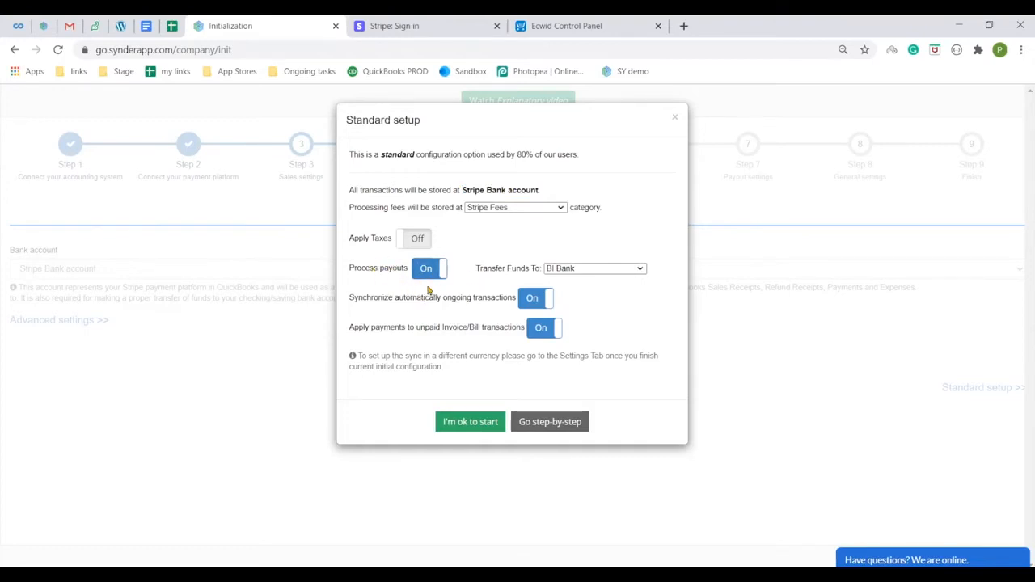
{"action": "left_click", "coordinate": [594, 267]}
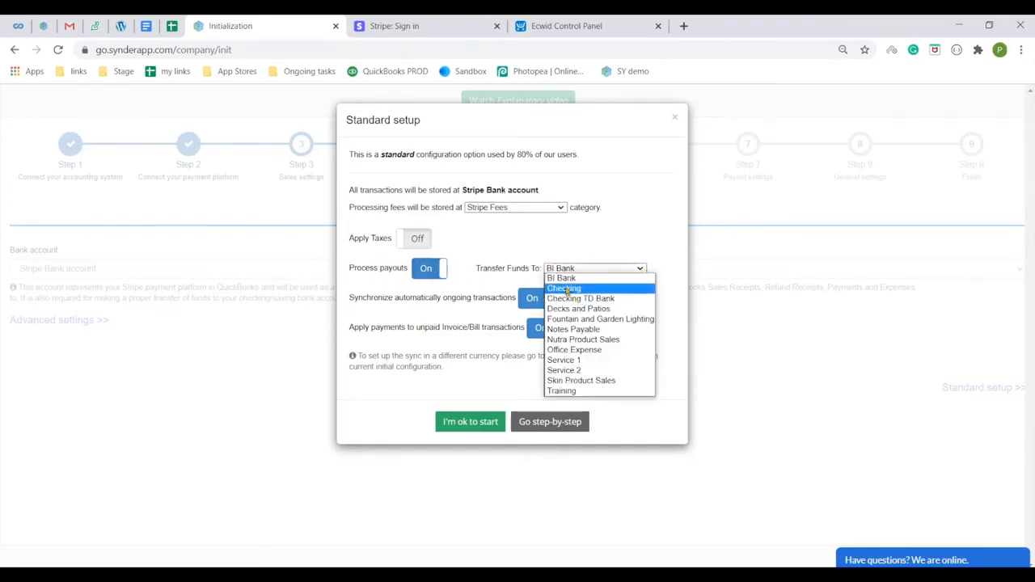
{"action": "left_click", "coordinate": [581, 299]}
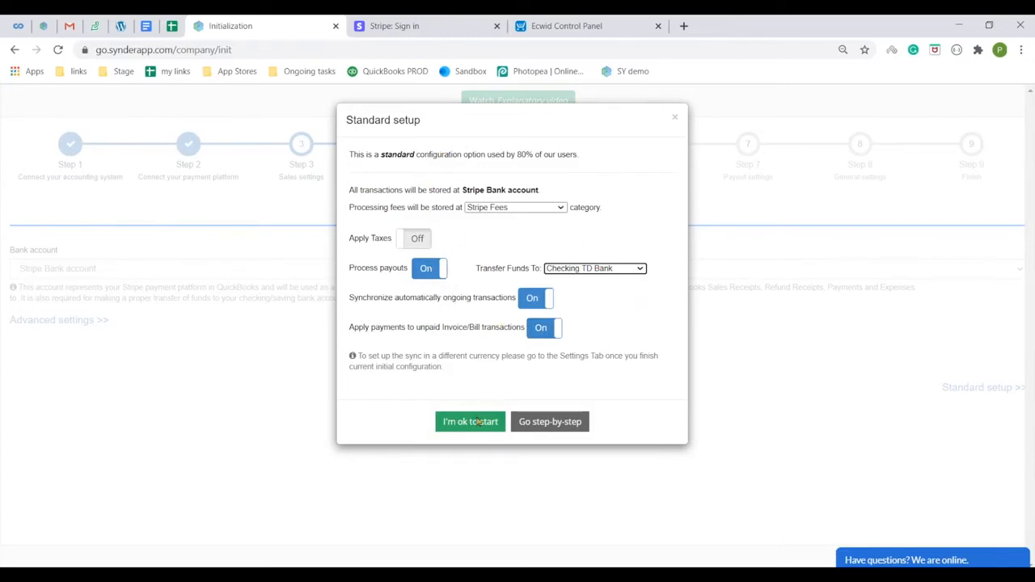
{"action": "left_click", "coordinate": [470, 421]}
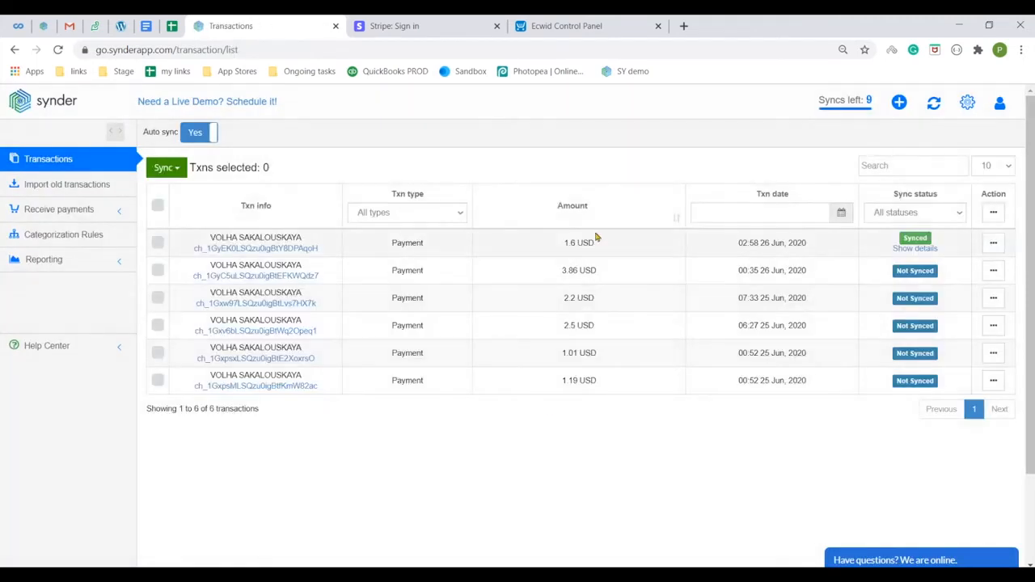
{"action": "mouse_move", "coordinate": [466, 458]}
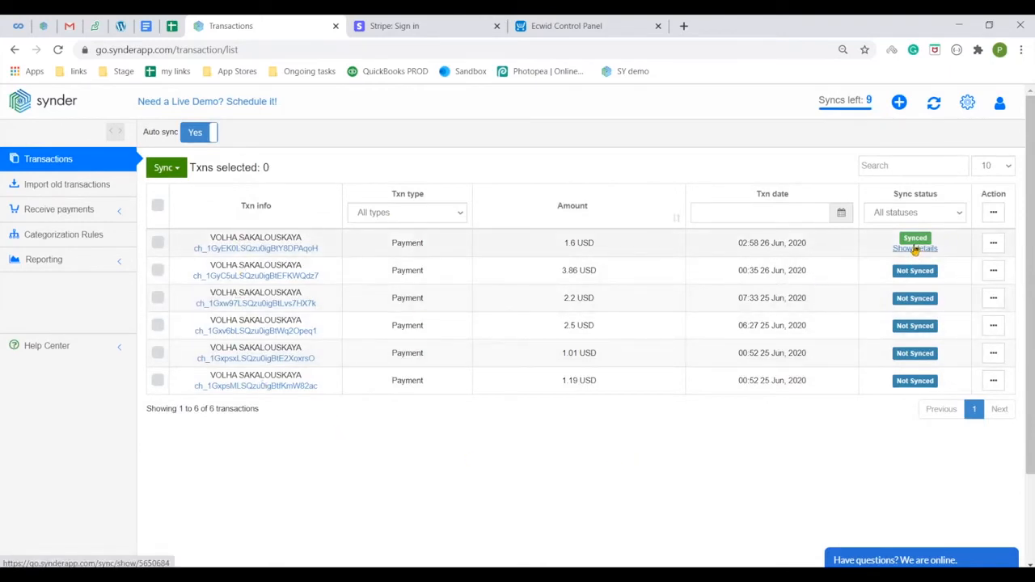
Select the unsynced 3.86 USD and 2.2 USD payments and confirm Sync selected
{"action": "left_click", "coordinate": [157, 298]}
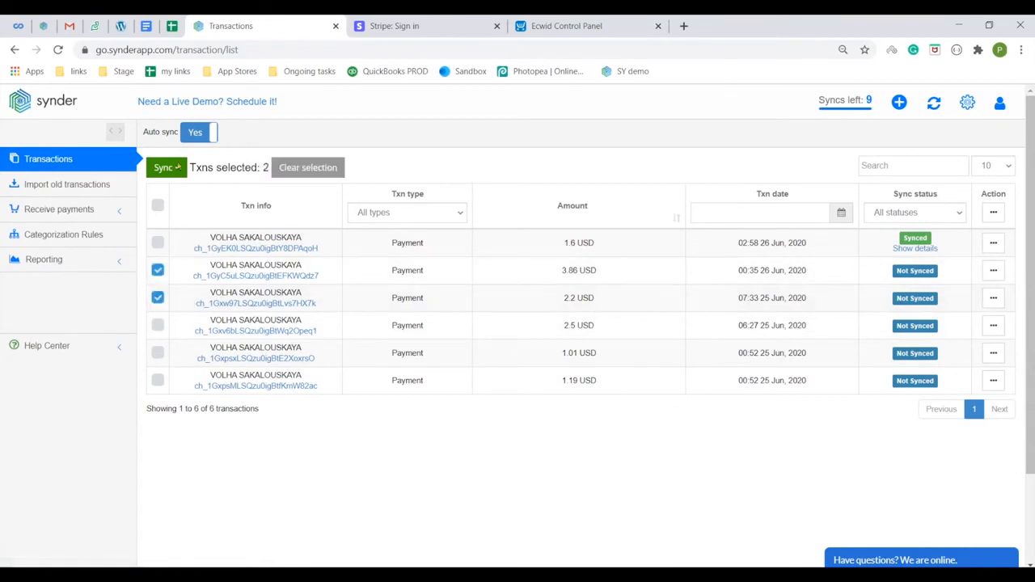
{"action": "left_click", "coordinate": [166, 168]}
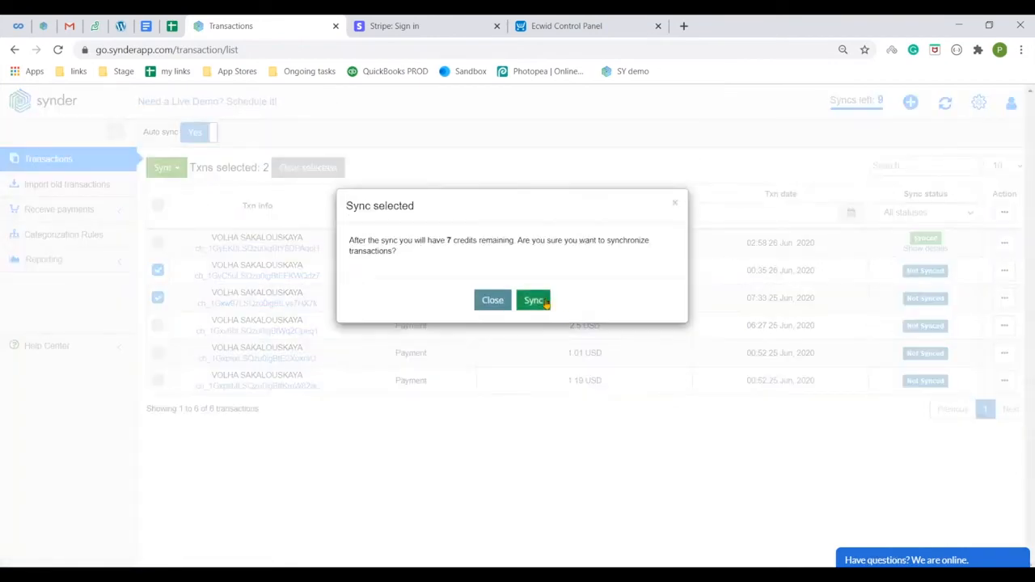
{"action": "left_click", "coordinate": [534, 300]}
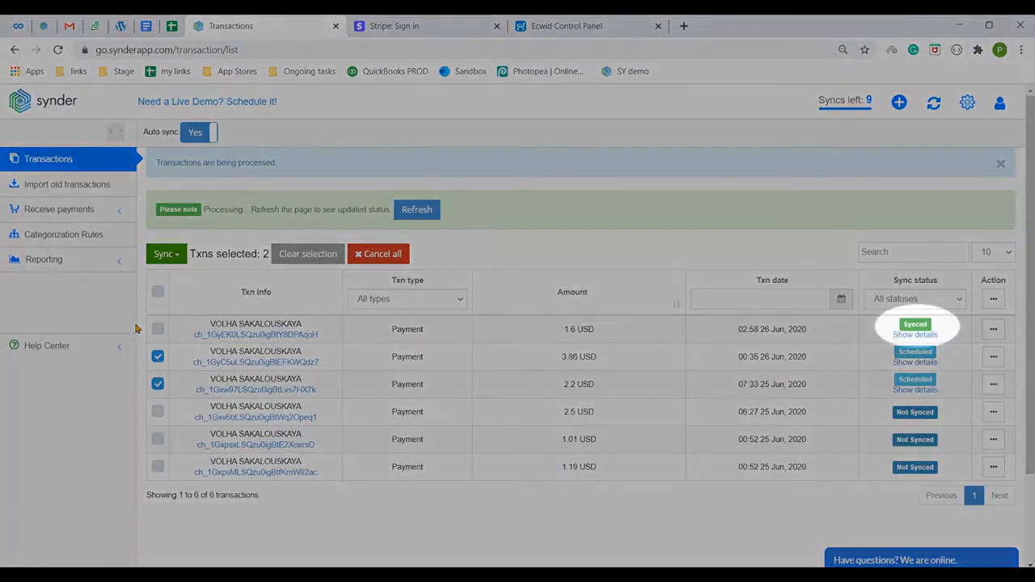
Open the 1.6 USD payment's sync log, expand its Sales Receipt, and view it in QuickBooks
{"action": "left_click", "coordinate": [915, 334]}
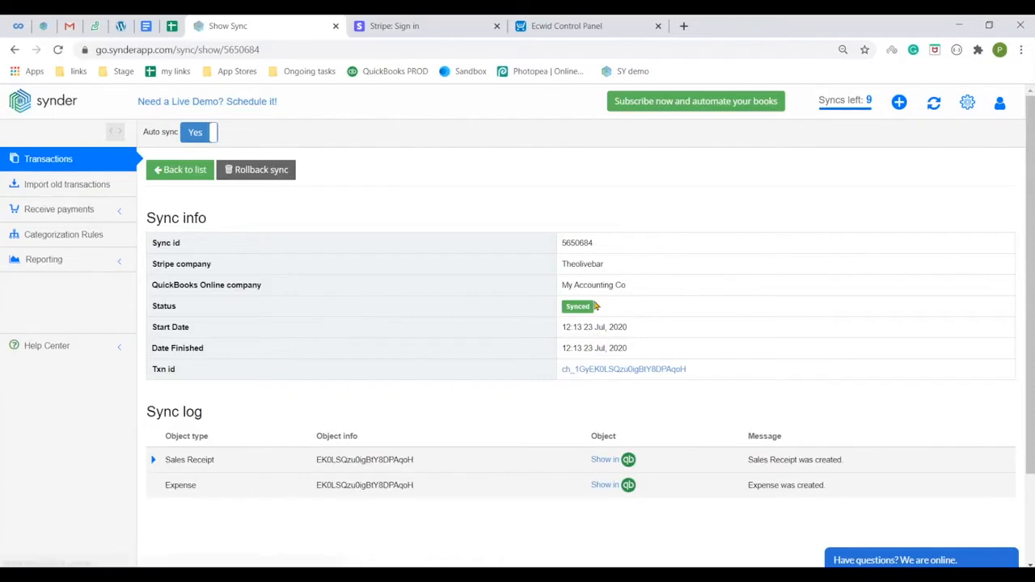
{"action": "mouse_move", "coordinate": [635, 248]}
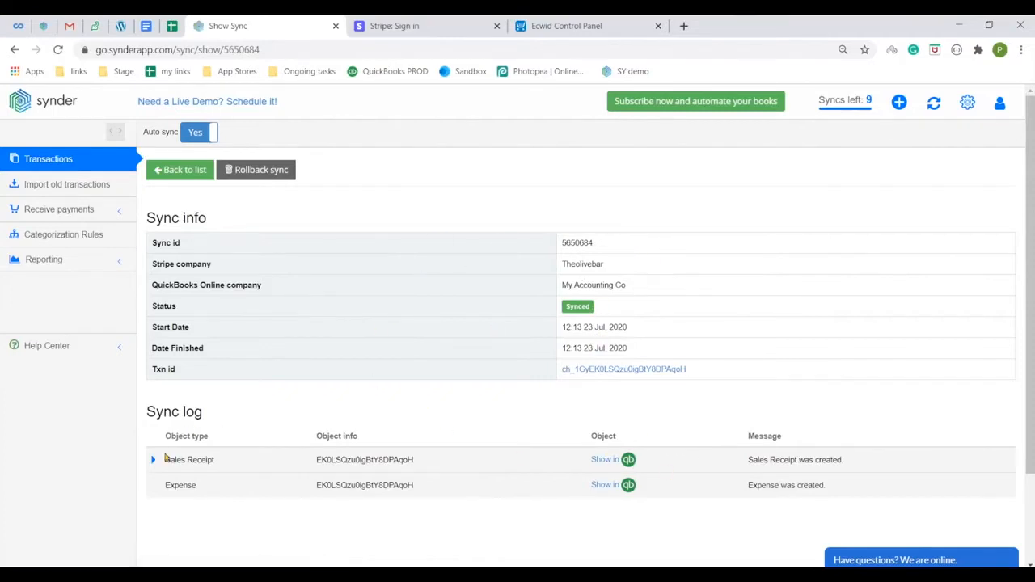
{"action": "left_click", "coordinate": [153, 459]}
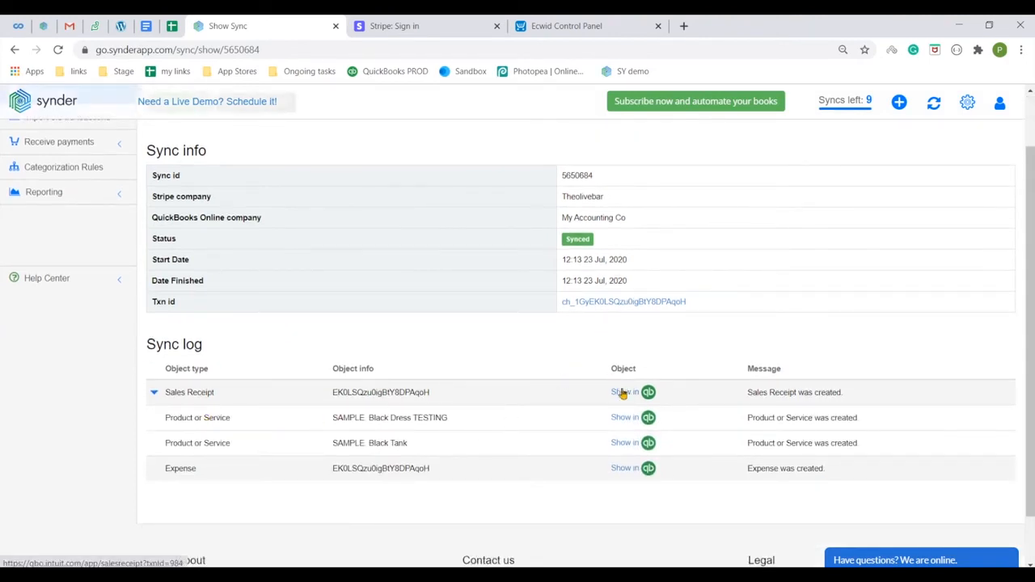
{"action": "left_click", "coordinate": [648, 393]}
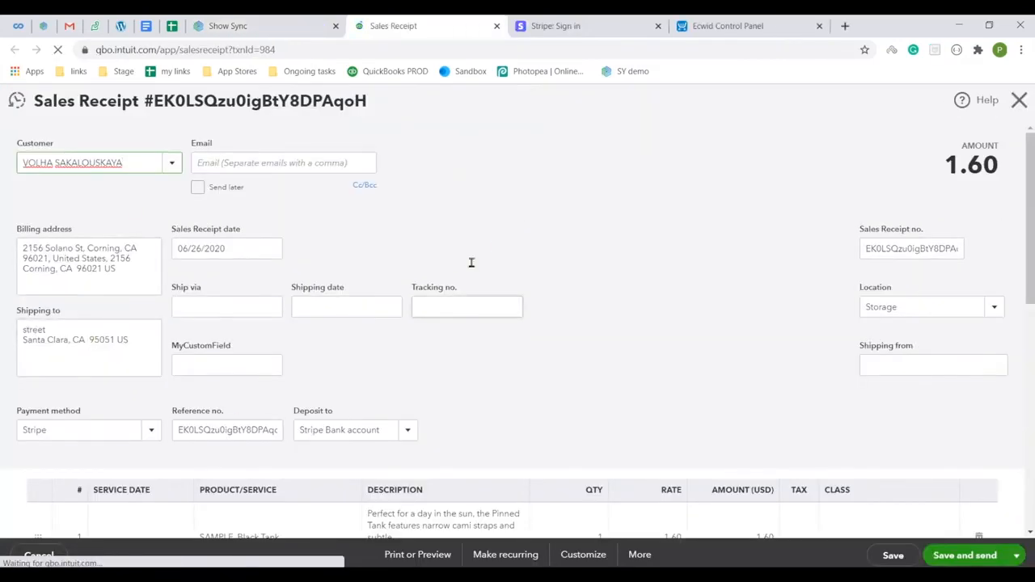
Scroll through the QuickBooks sales receipt, then open the $0.36 Stripe fees expense
{"action": "scroll", "scroll_direction": "down", "scroll_amount": 3}
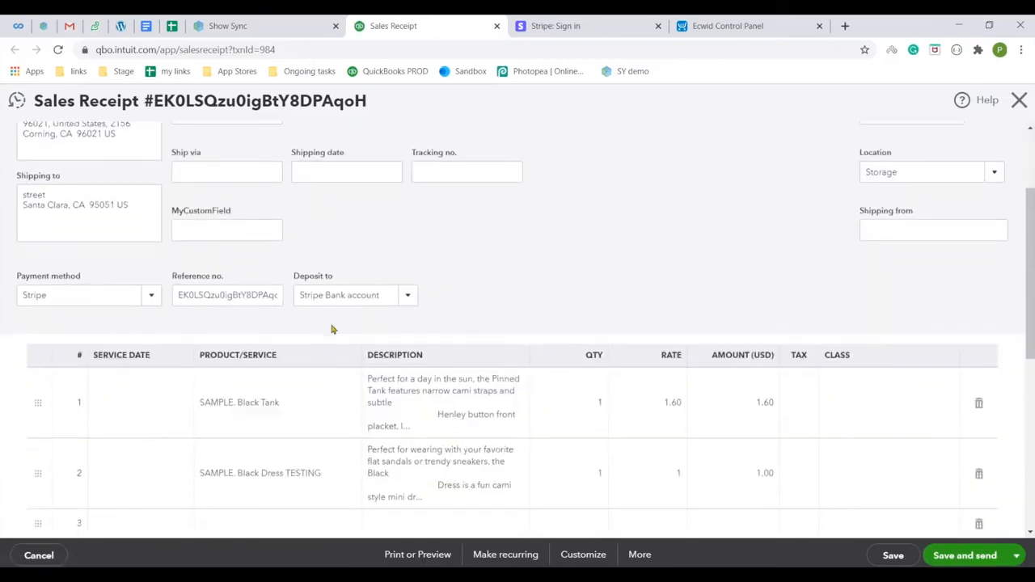
{"action": "scroll", "scroll_direction": "down", "scroll_amount": 3}
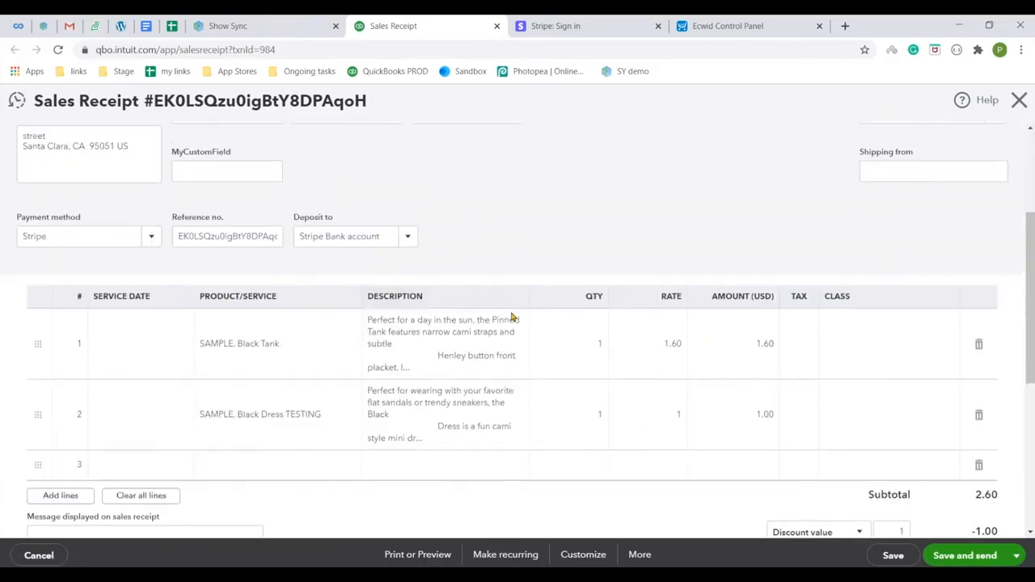
{"action": "left_click", "coordinate": [227, 26]}
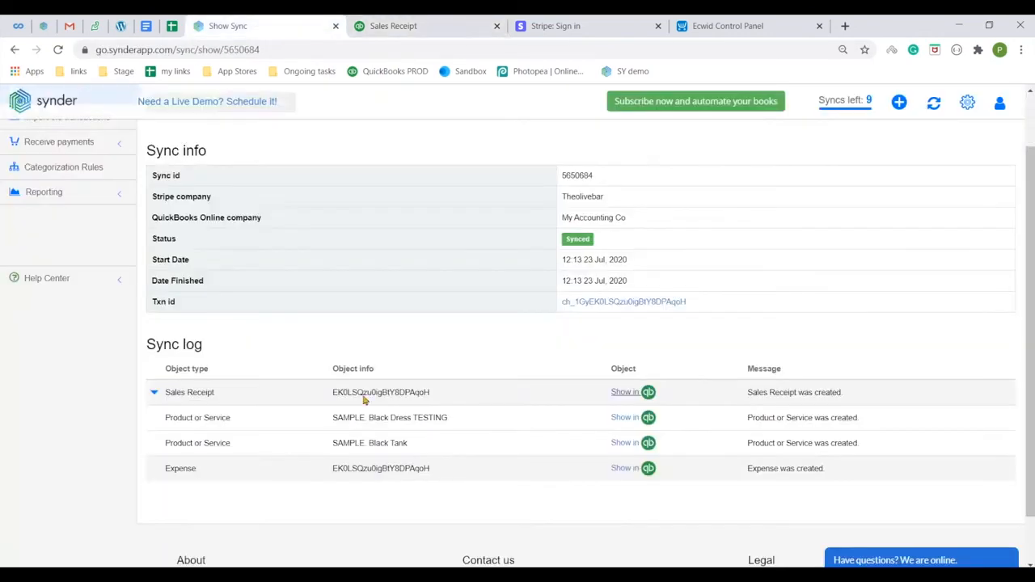
{"action": "left_click", "coordinate": [624, 468]}
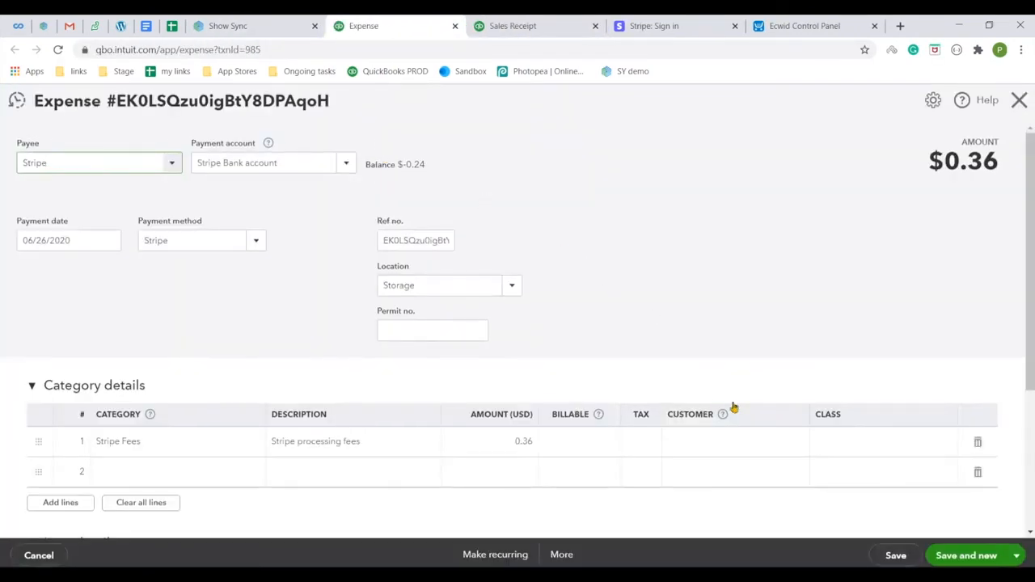
{"action": "left_click", "coordinate": [227, 26]}
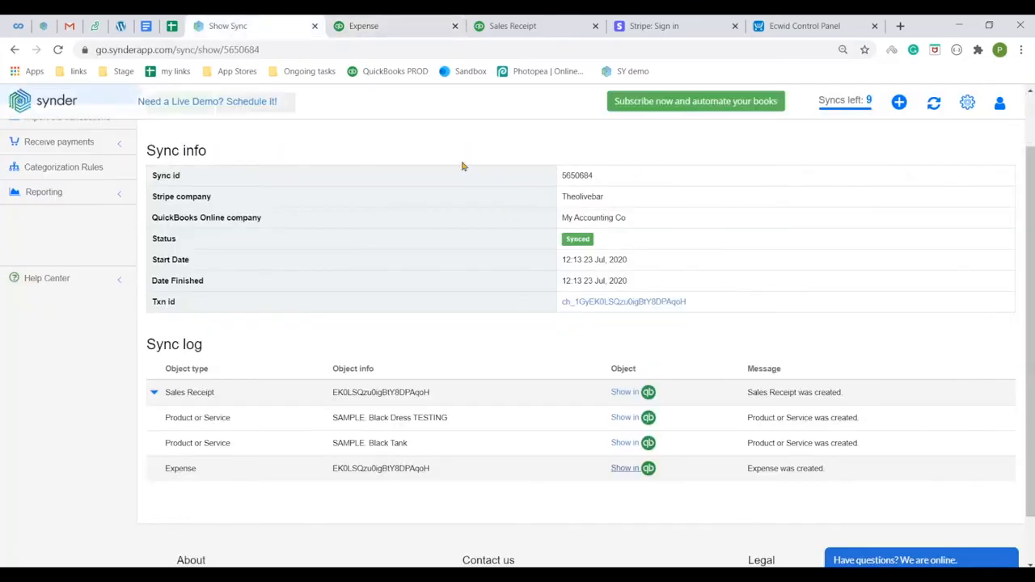
Roll back the 1.6 USD payment's sync 5650684 and confirm the browser prompt
{"action": "left_click", "coordinate": [256, 169]}
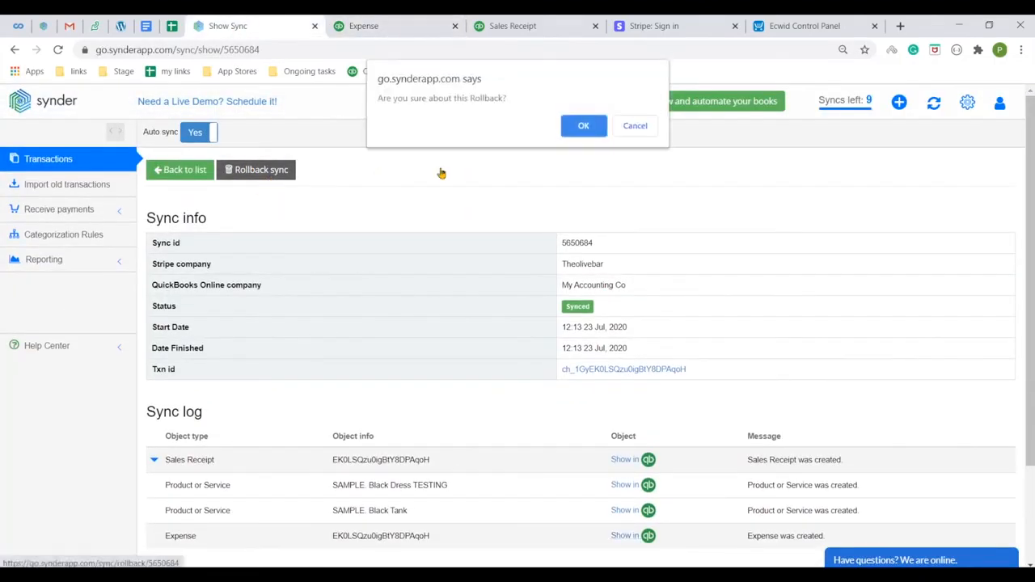
{"action": "left_click", "coordinate": [583, 126]}
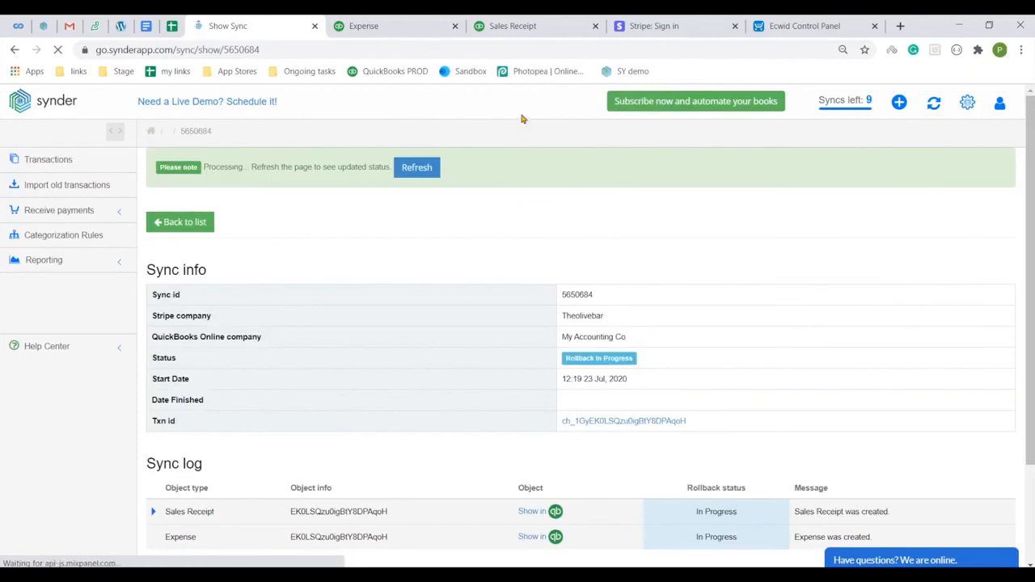